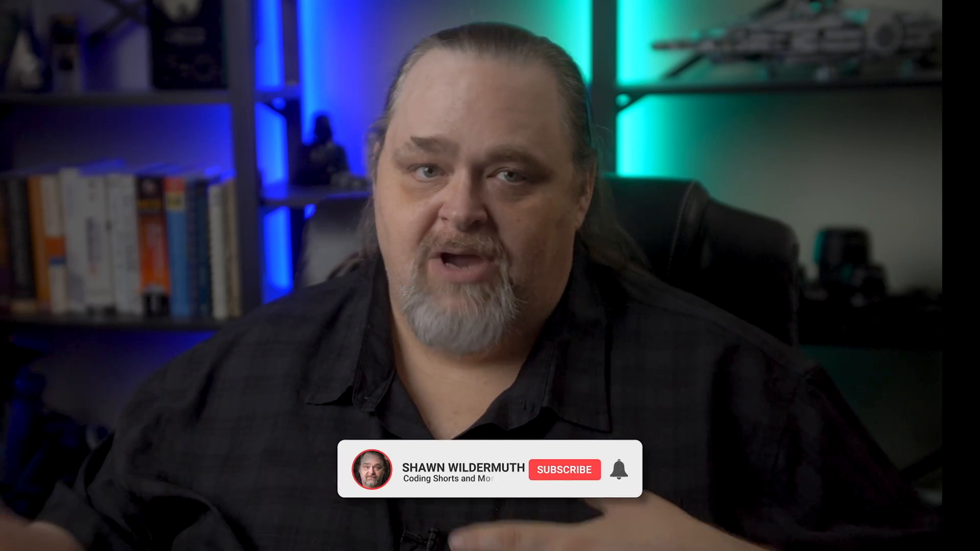
pyautogui.click(564, 470)
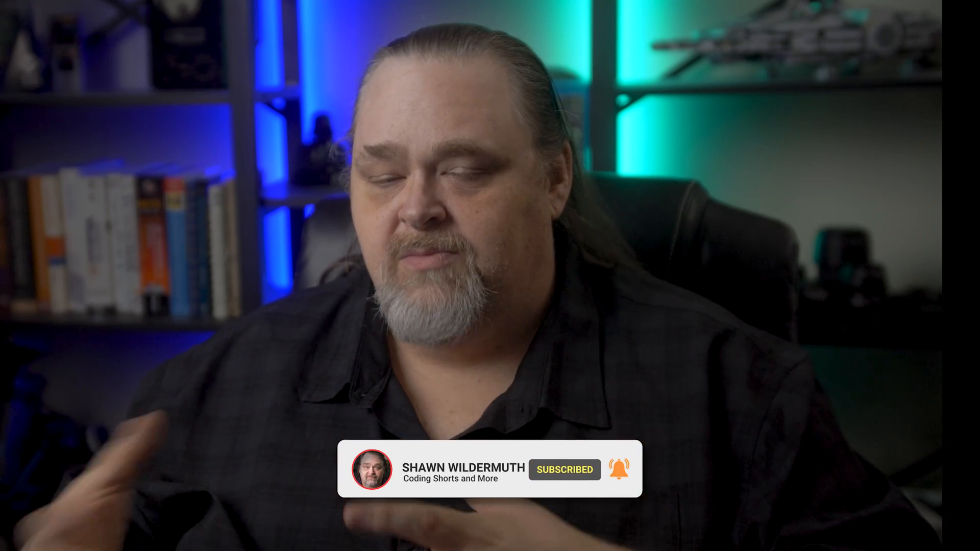